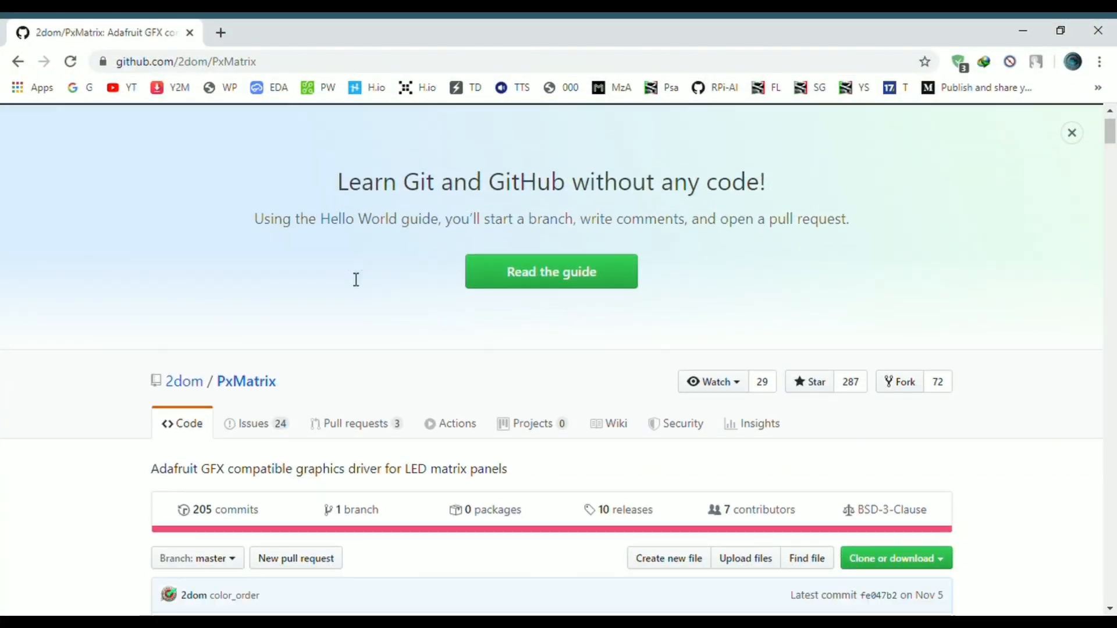
Review the pixeltime sketch's pin #defines and PxMATRIX 32,16 display line, then return to the README wiring photos
{"action": "scroll", "scroll_direction": "down", "scroll_amount": 3}
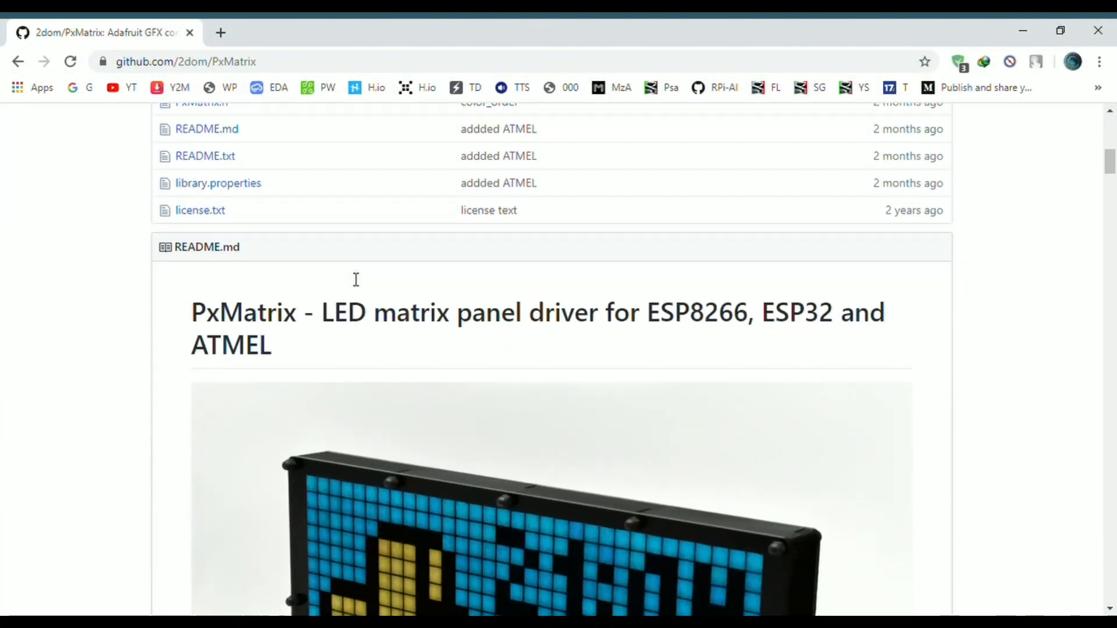
{"action": "scroll", "scroll_direction": "down", "scroll_amount": 3}
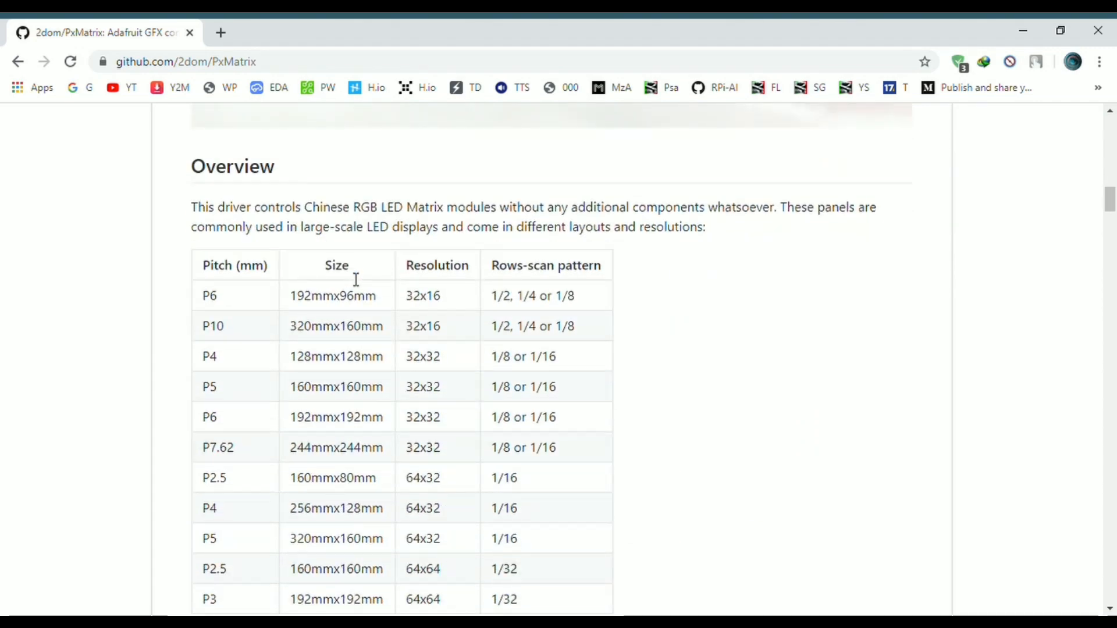
{"action": "scroll", "scroll_direction": "down", "scroll_amount": 3}
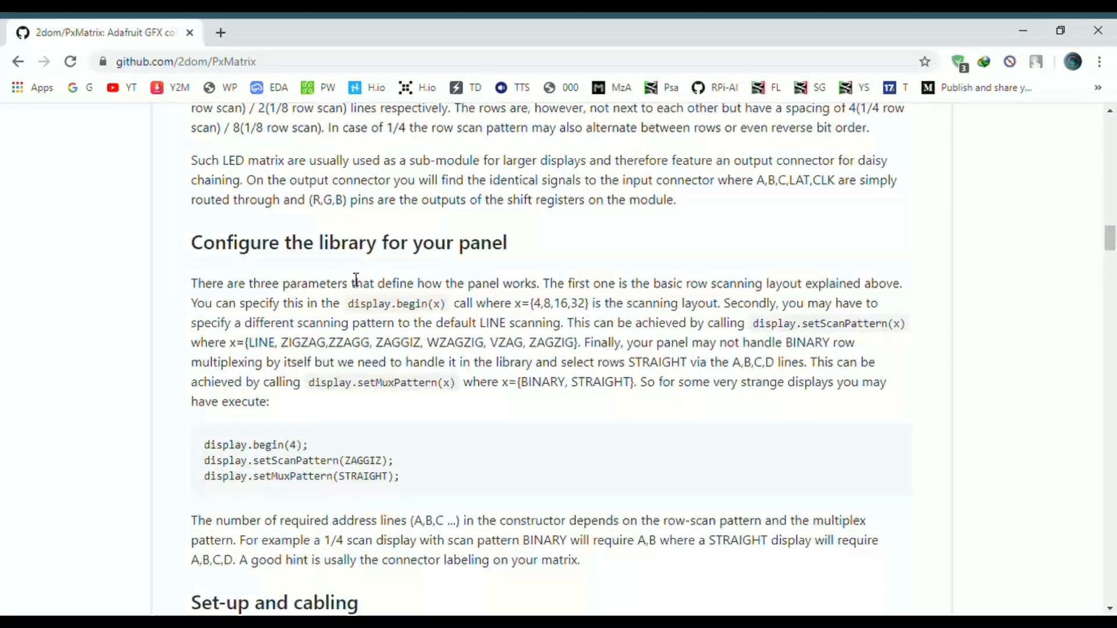
{"action": "scroll", "scroll_direction": "down", "scroll_amount": 3}
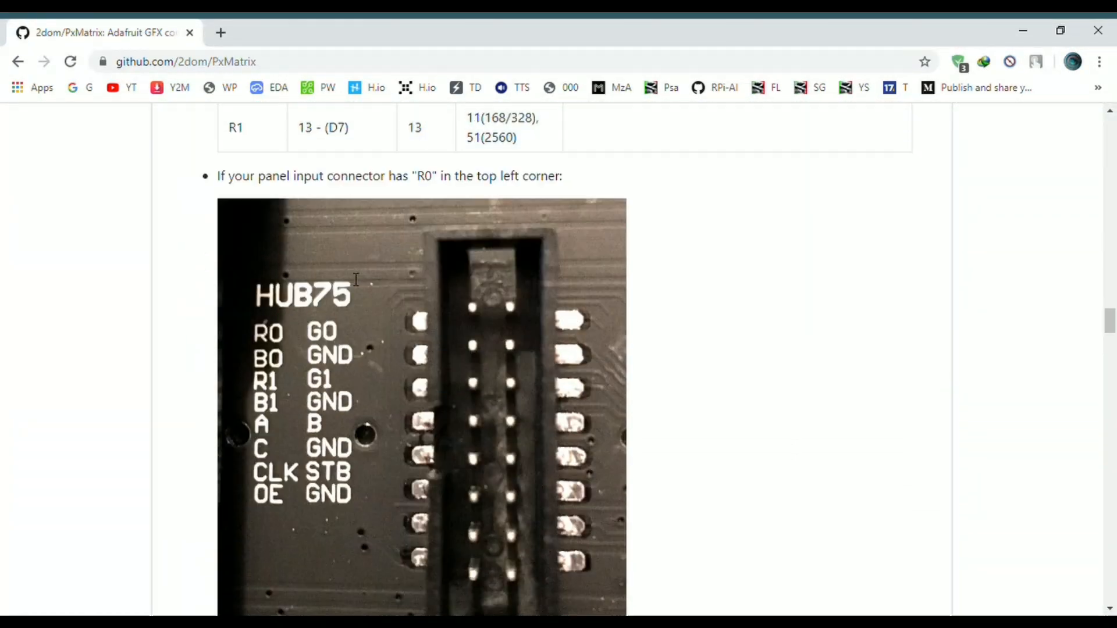
{"action": "scroll", "scroll_direction": "down", "scroll_amount": 3}
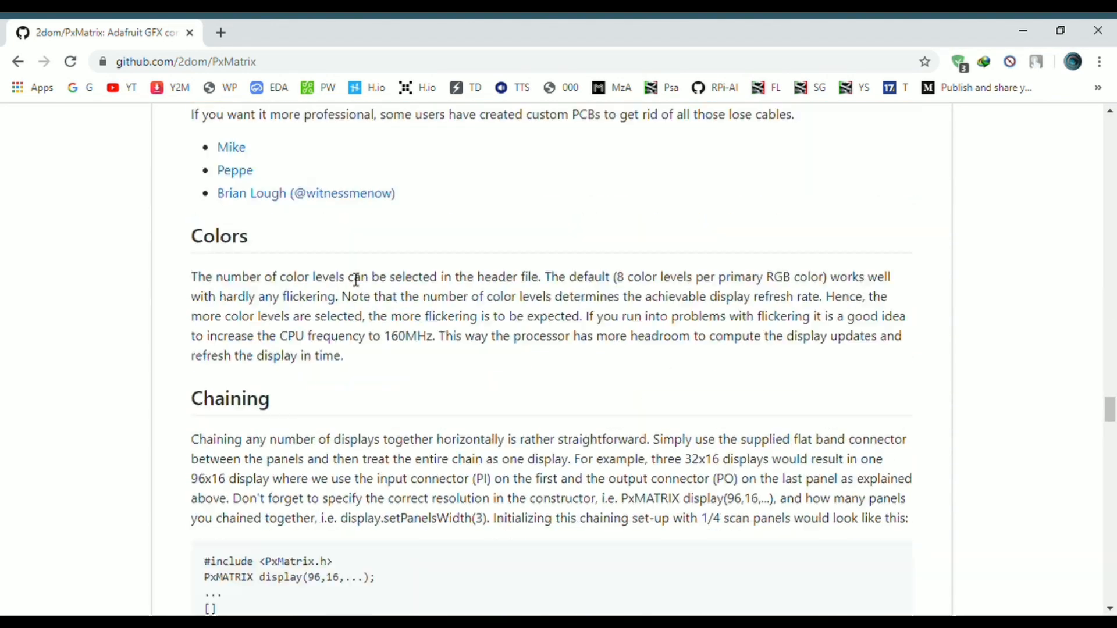
{"action": "scroll", "scroll_direction": "down", "scroll_amount": 3}
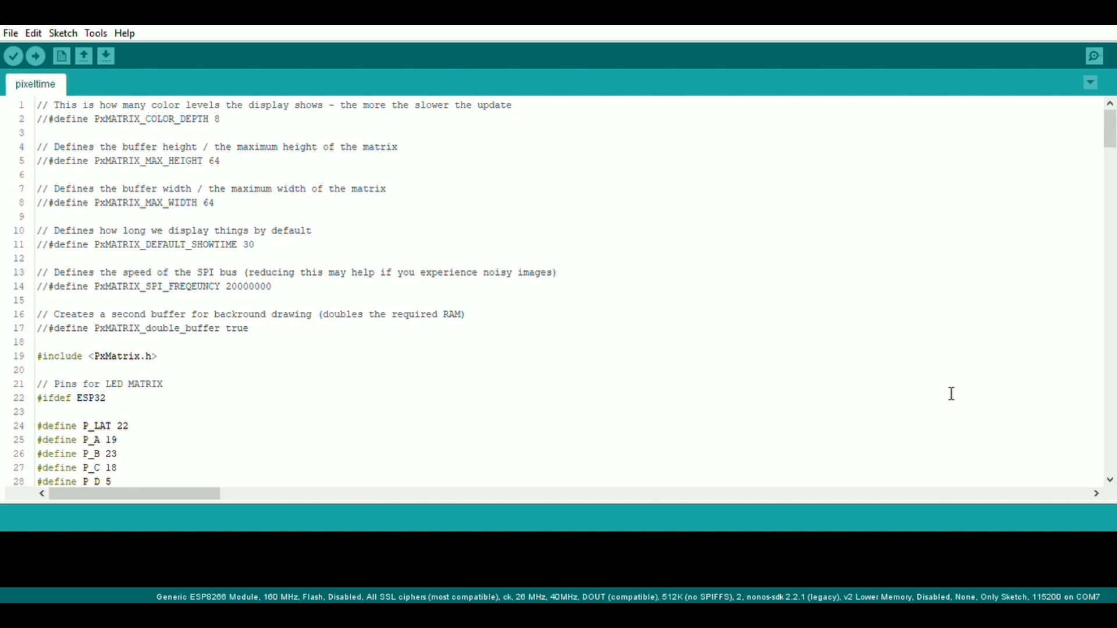
{"action": "scroll", "scroll_direction": "down", "scroll_amount": 3}
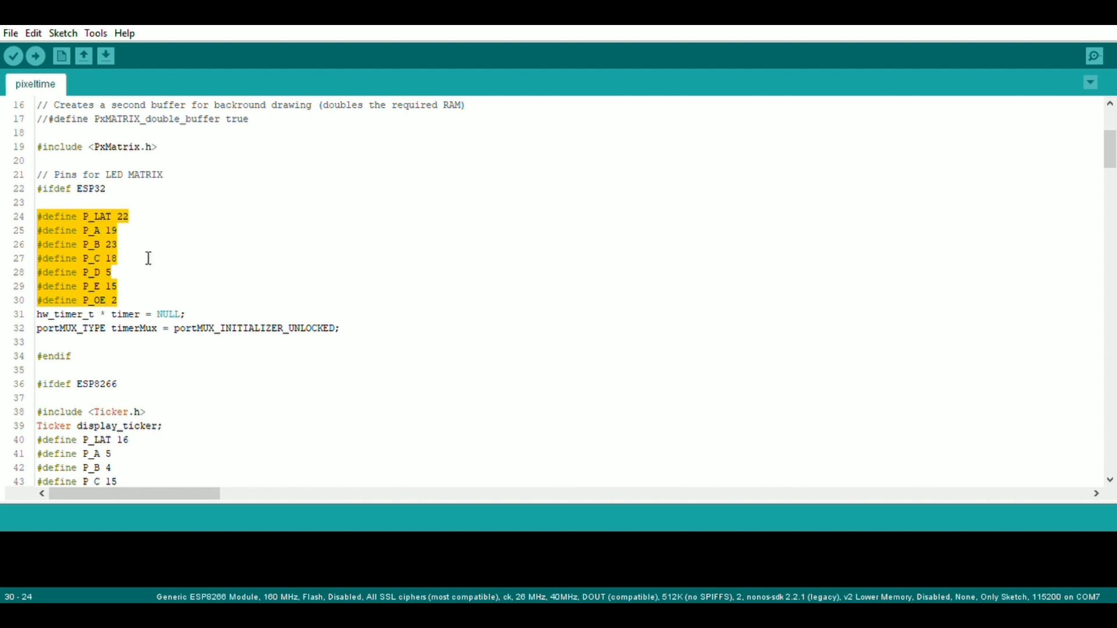
{"action": "scroll", "scroll_direction": "down", "scroll_amount": 3}
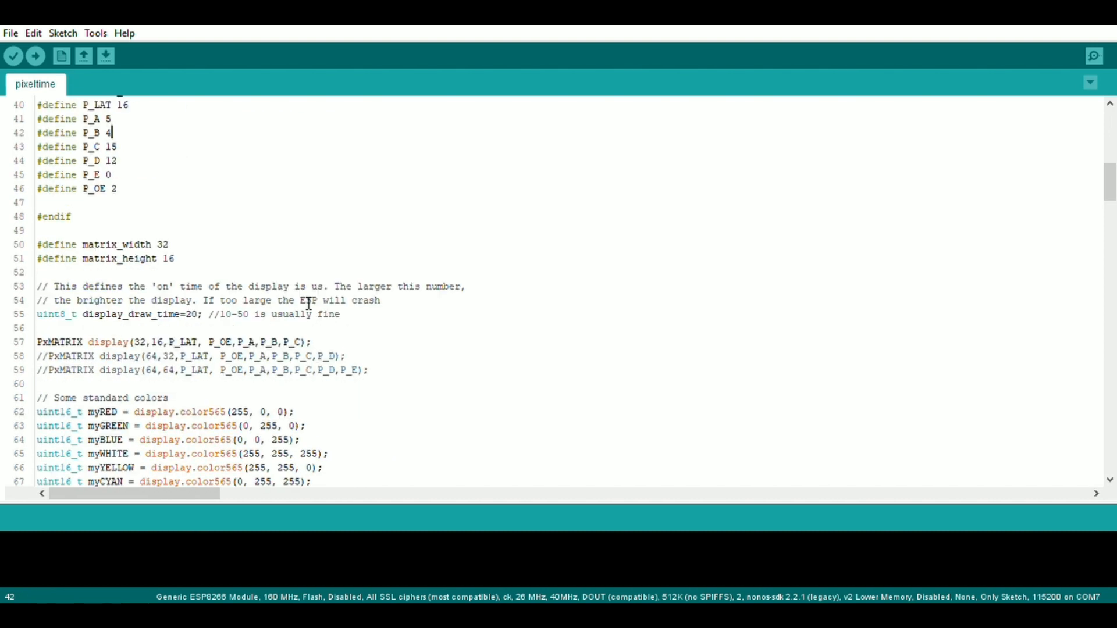
{"action": "scroll", "scroll_direction": "down", "scroll_amount": 3}
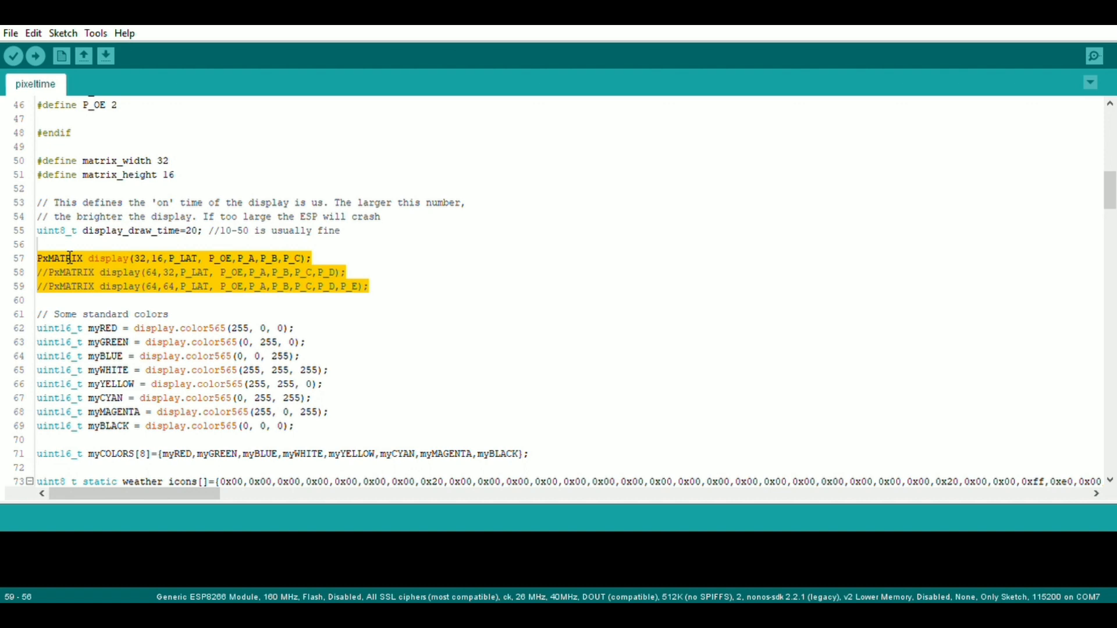
{"action": "left_click", "coordinate": [312, 258]}
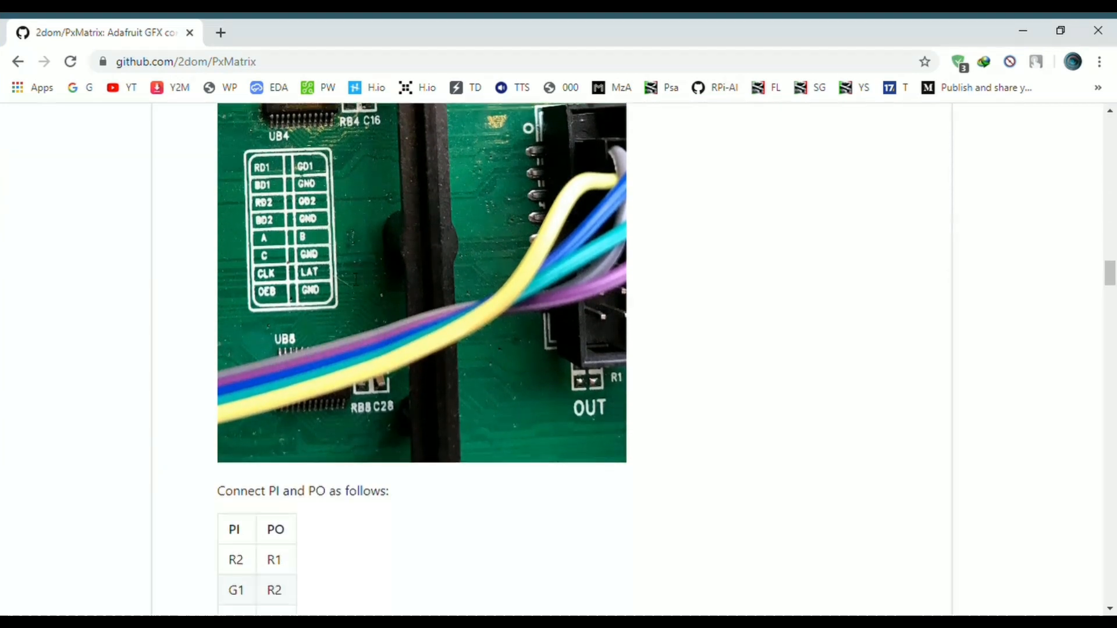
Read the README's PI/PO and ESP8266/ESP32 pin connection tables, then return to the sketch's color565 definitions
{"action": "scroll", "scroll_direction": "down", "scroll_amount": 3}
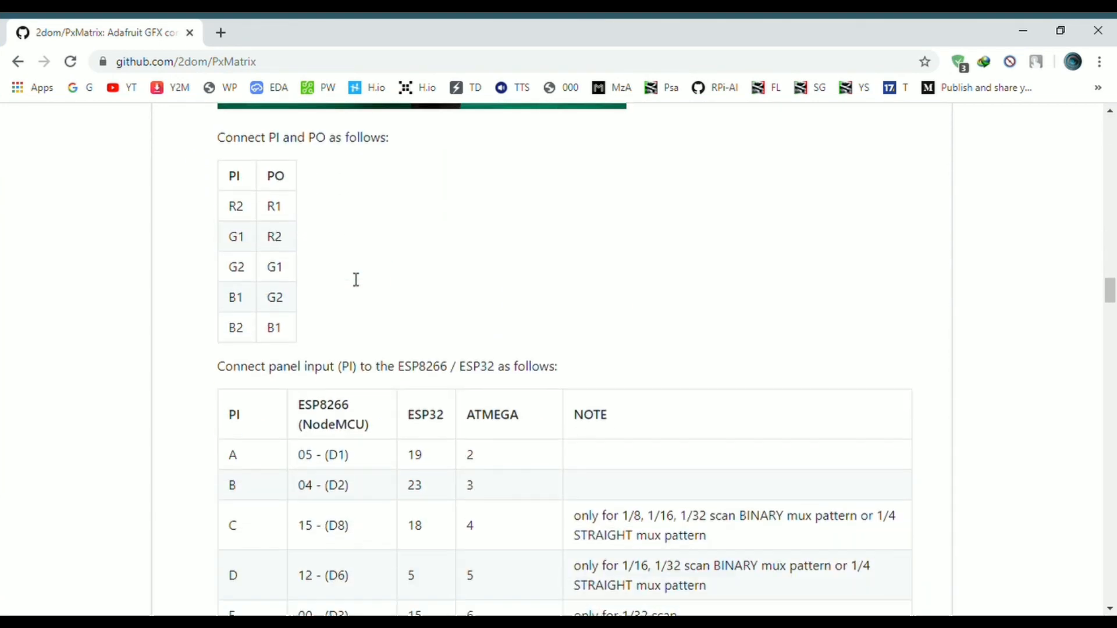
{"action": "scroll", "scroll_direction": "down", "scroll_amount": 3}
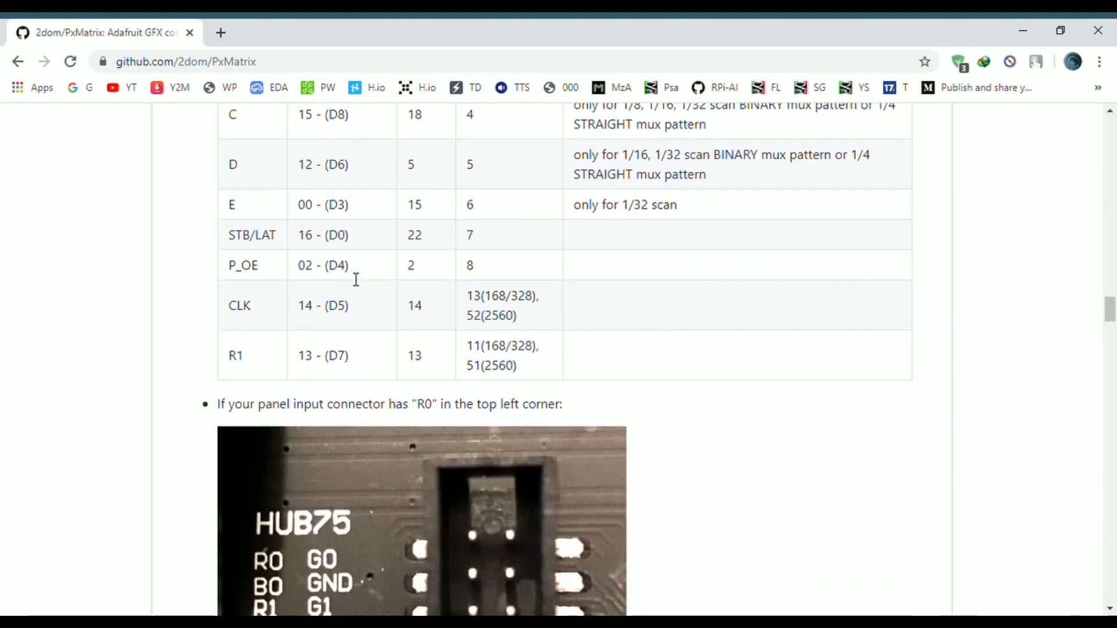
{"action": "scroll", "scroll_direction": "down", "scroll_amount": 3}
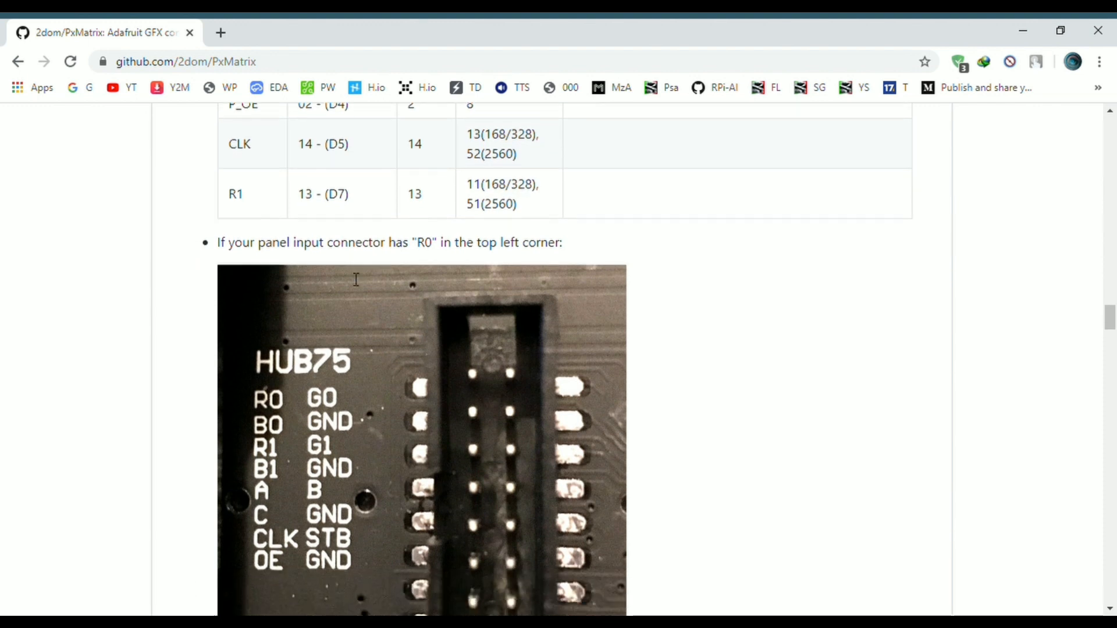
{"action": "scroll", "scroll_direction": "down", "scroll_amount": 3}
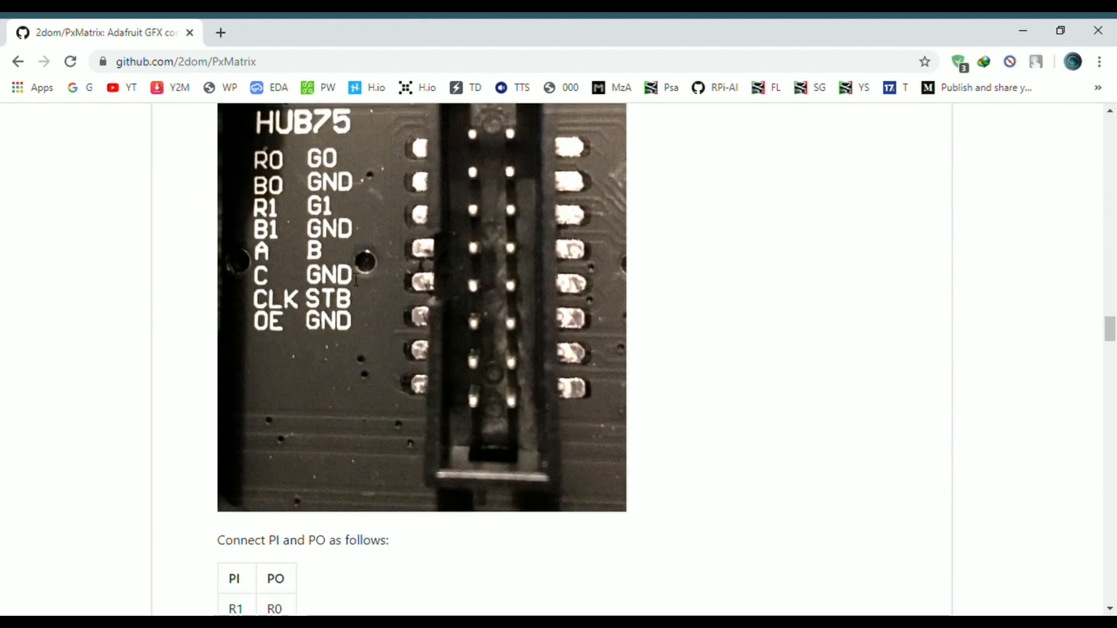
{"action": "scroll", "scroll_direction": "down", "scroll_amount": 3}
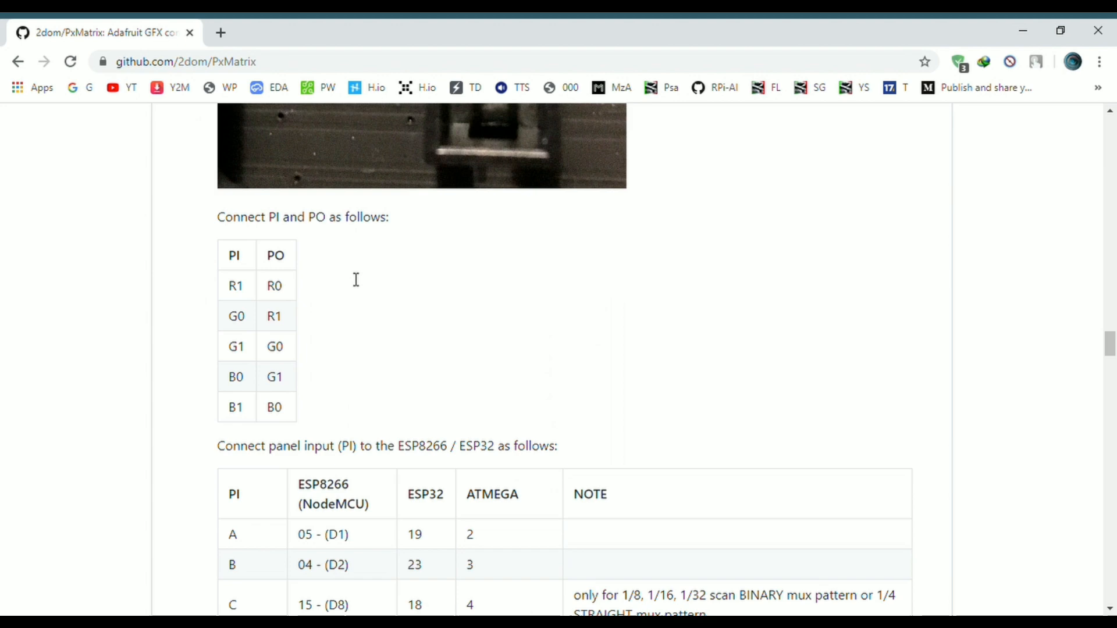
{"action": "scroll", "scroll_direction": "down", "scroll_amount": 3}
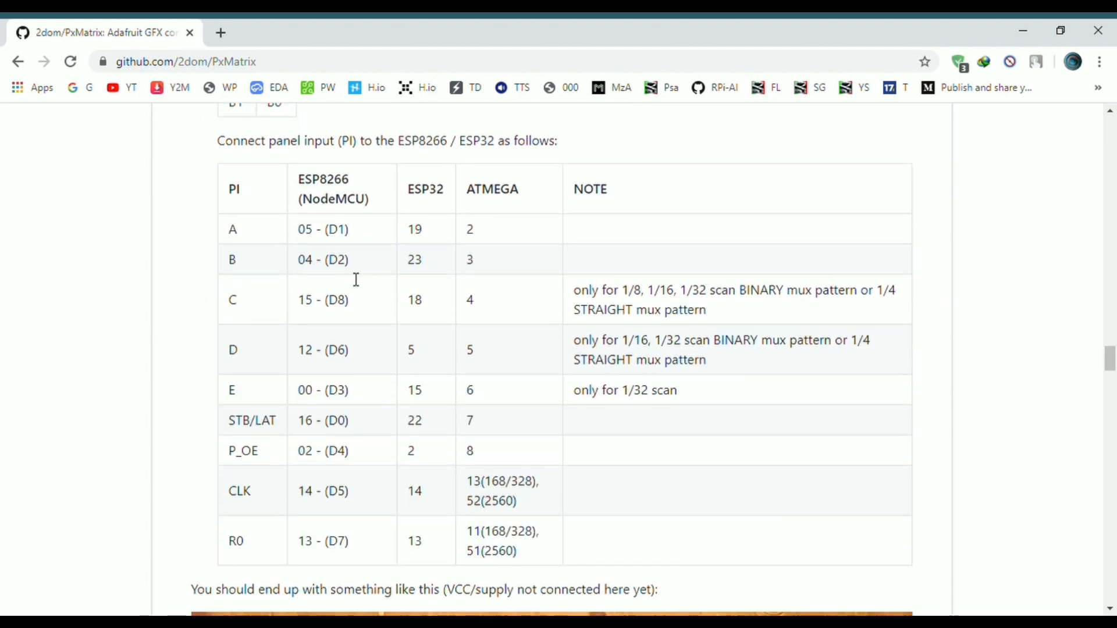
{"action": "scroll", "scroll_direction": "down", "scroll_amount": 3}
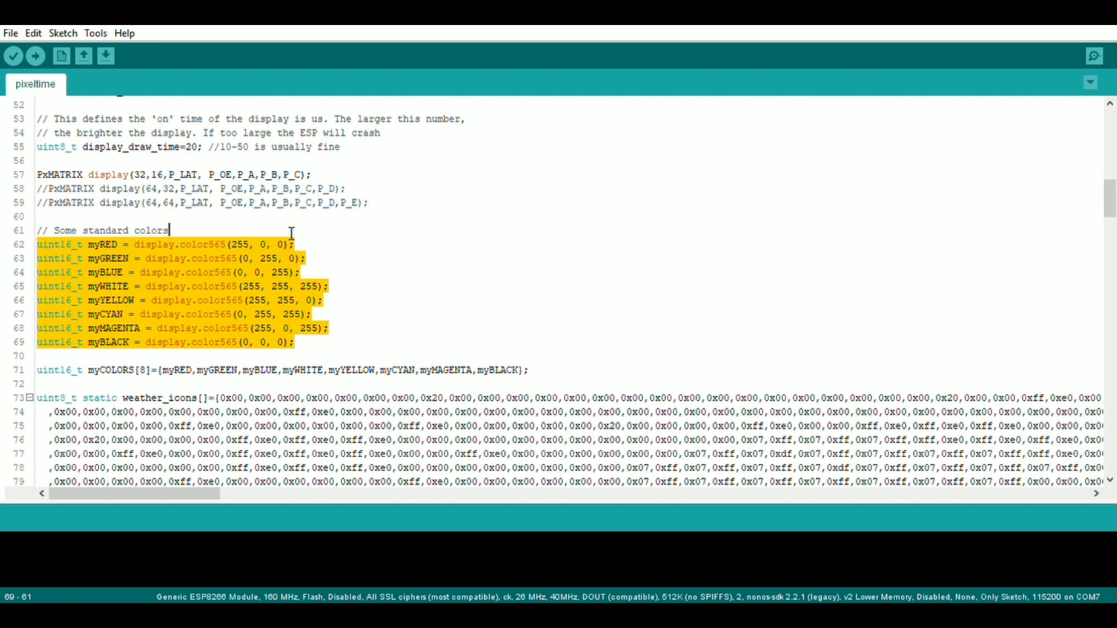
Change display.begin(8) in setup() to display.begin(4) for the 32x16 panel's row pattern
{"action": "left_click", "coordinate": [423, 315]}
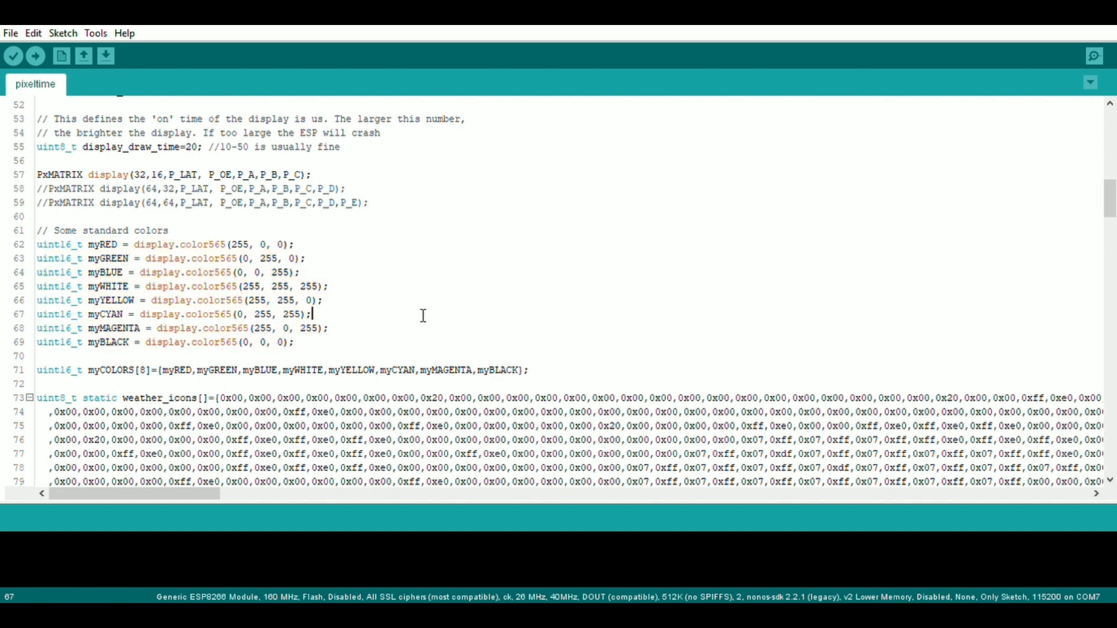
{"action": "scroll", "scroll_direction": "down", "scroll_amount": 3}
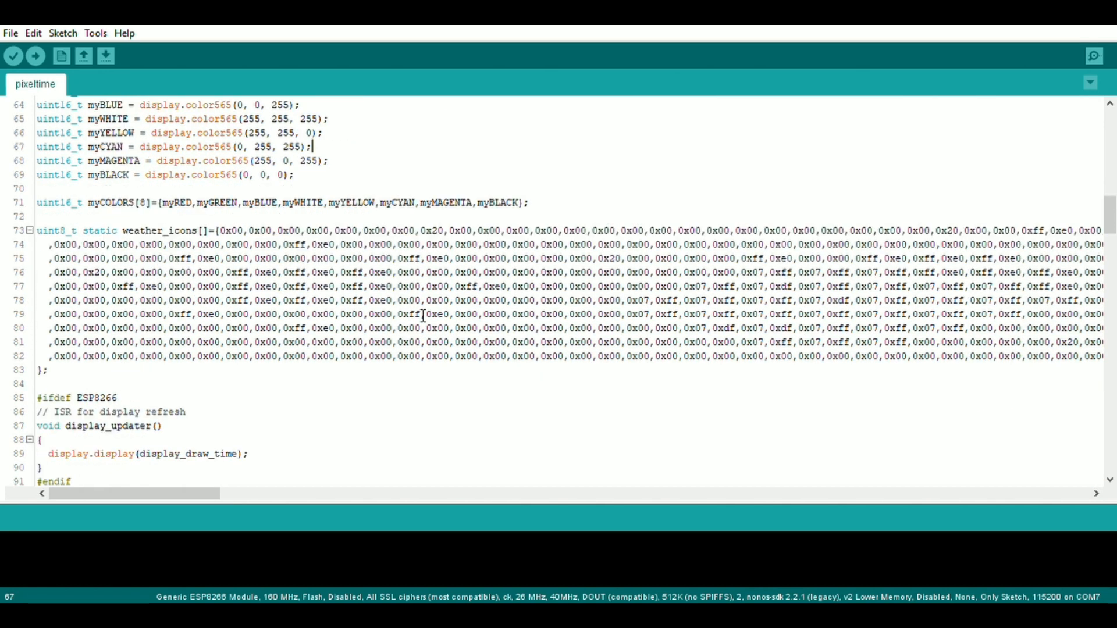
{"action": "scroll", "scroll_direction": "down", "scroll_amount": 3}
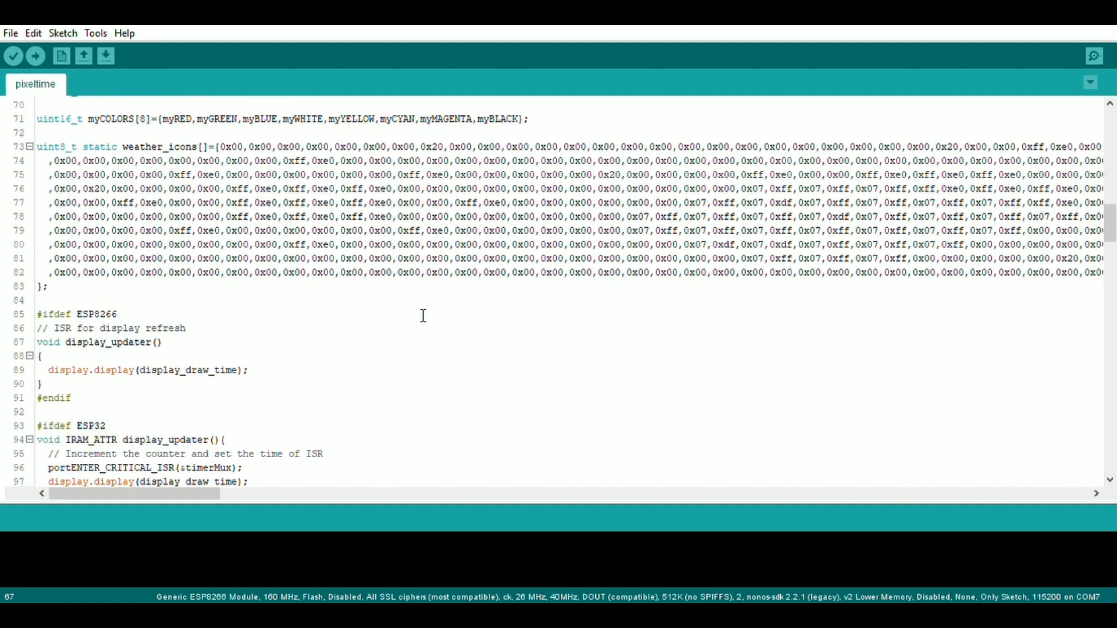
{"action": "scroll", "scroll_direction": "down", "scroll_amount": 3}
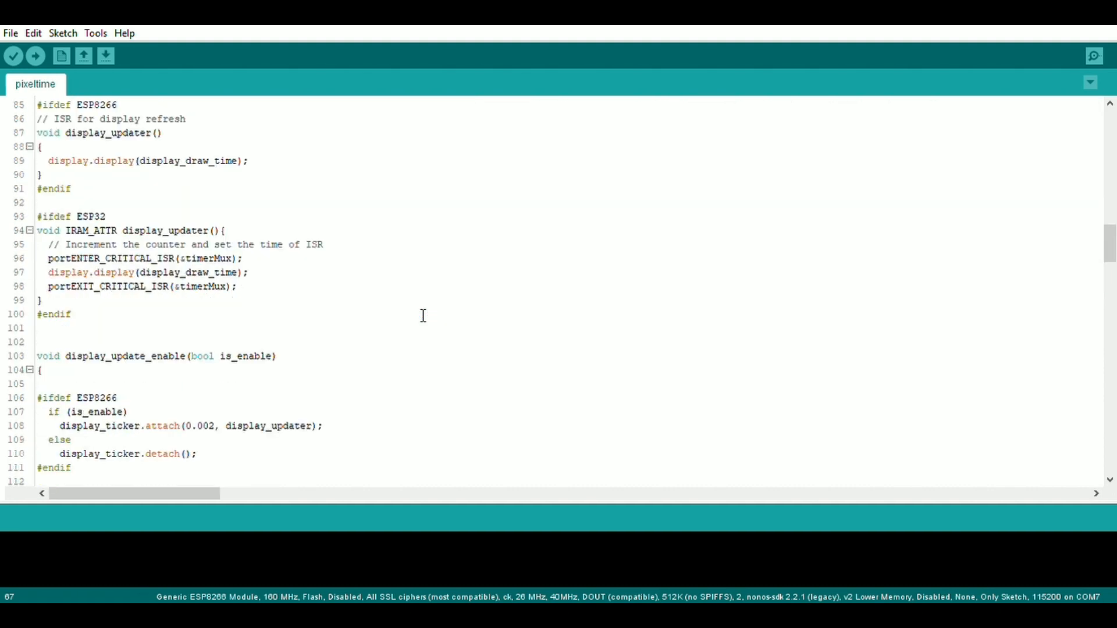
{"action": "scroll", "scroll_direction": "down", "scroll_amount": 3}
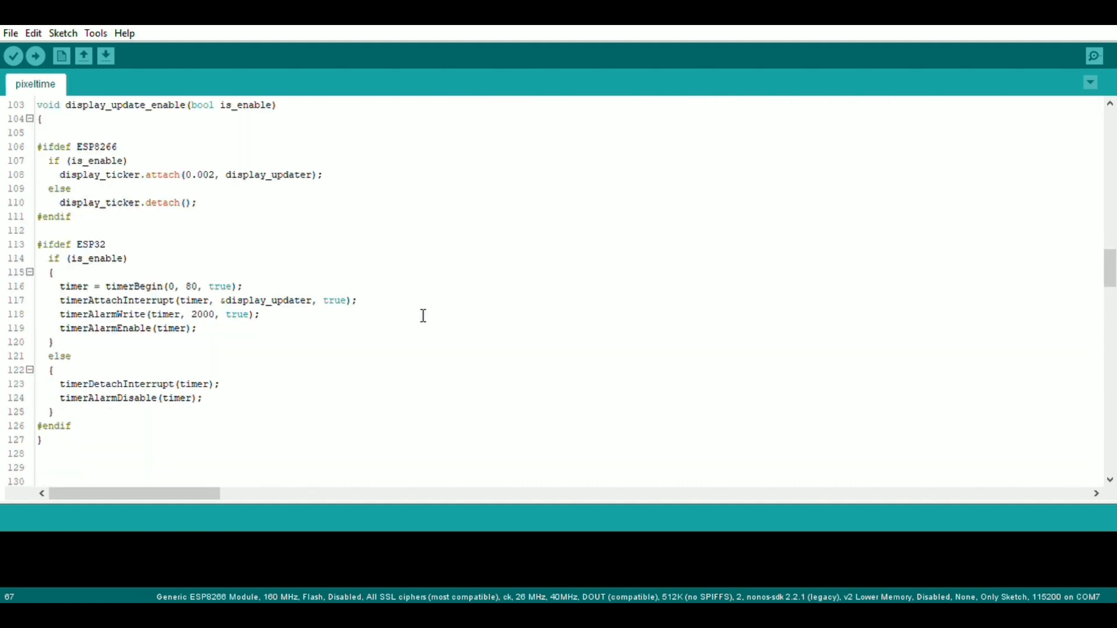
{"action": "scroll", "scroll_direction": "down", "scroll_amount": 3}
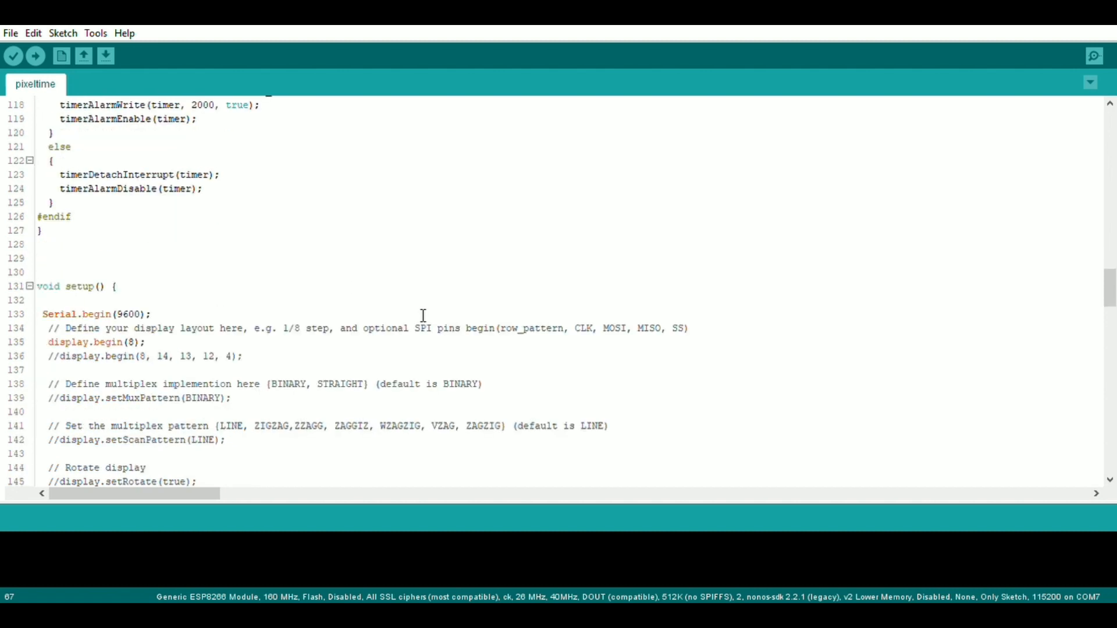
{"action": "double_click", "coordinate": [93, 342]}
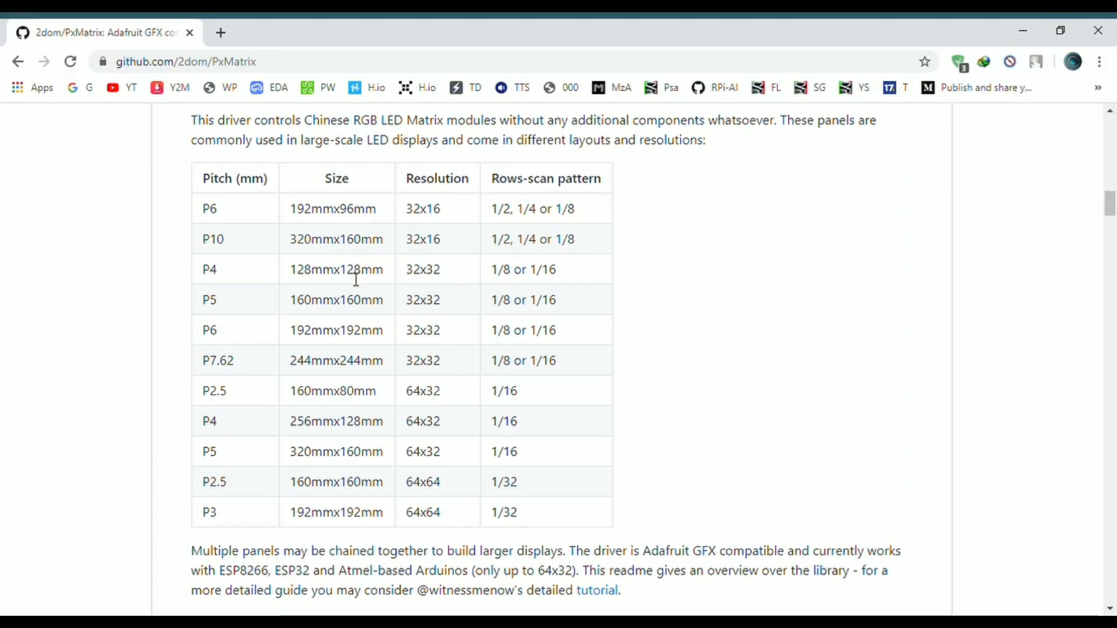
{"action": "scroll", "scroll_direction": "down", "scroll_amount": 3}
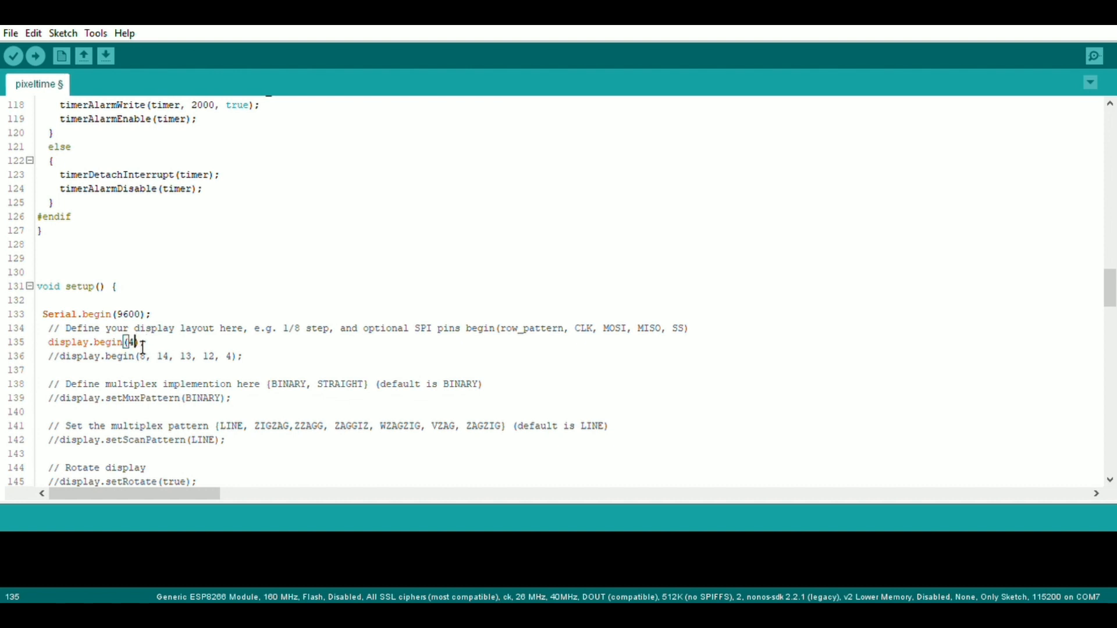
Uncomment display.setScanPattern in setup() and change its argument from LINE to ZAGZIG
{"action": "scroll", "scroll_direction": "down", "scroll_amount": 3}
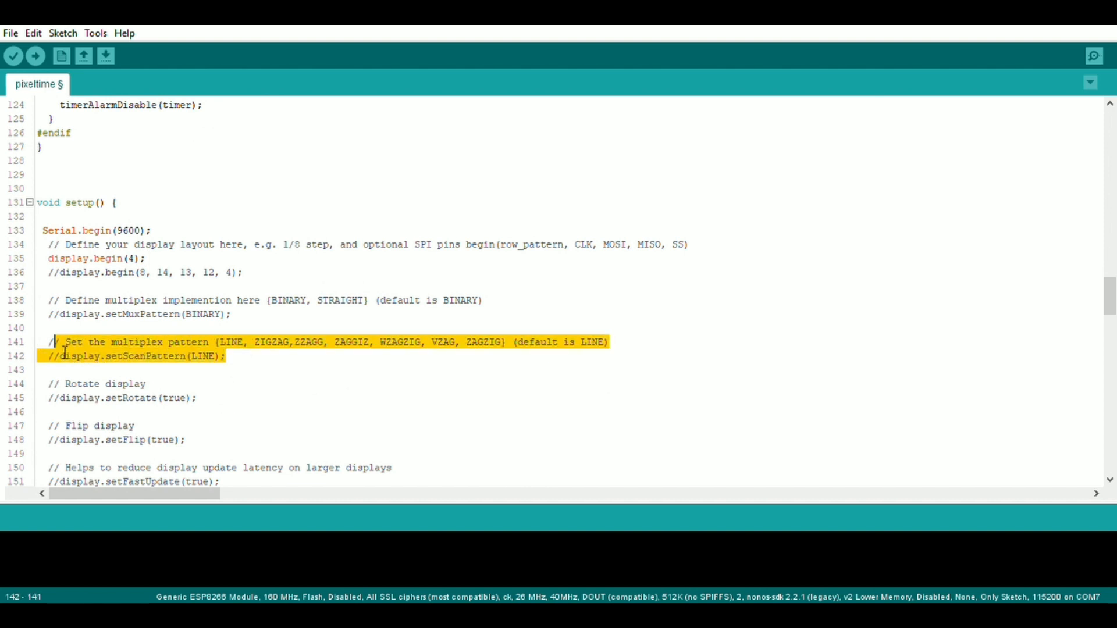
{"action": "mouse_move", "coordinate": [62, 360]}
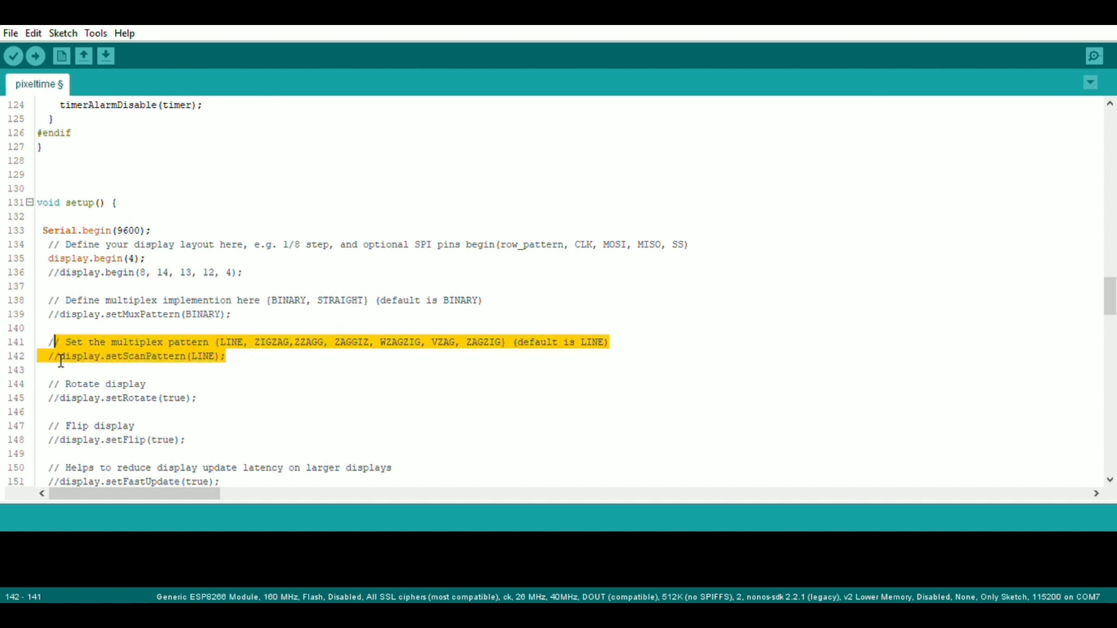
{"action": "left_click", "coordinate": [64, 357]}
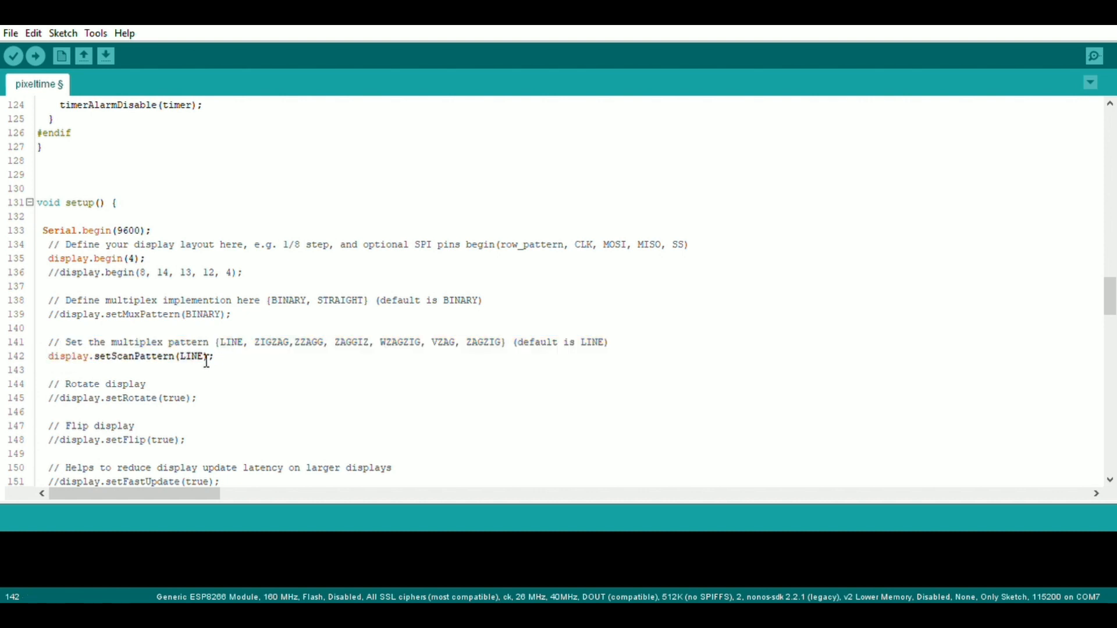
{"action": "double_click", "coordinate": [192, 356]}
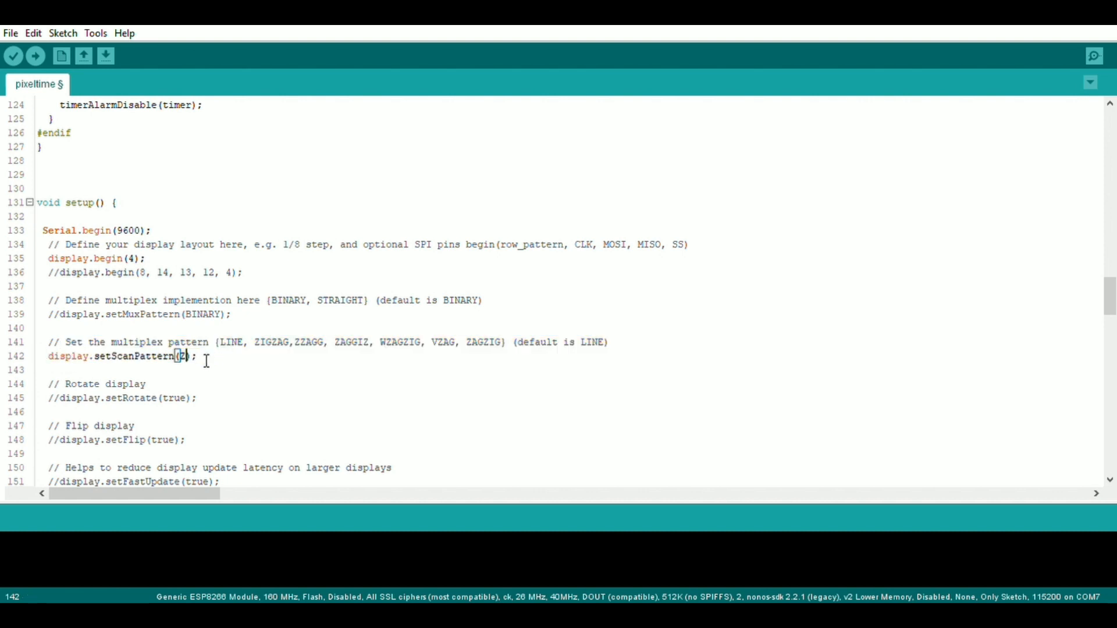
{"action": "type", "text": "AGZIG"}
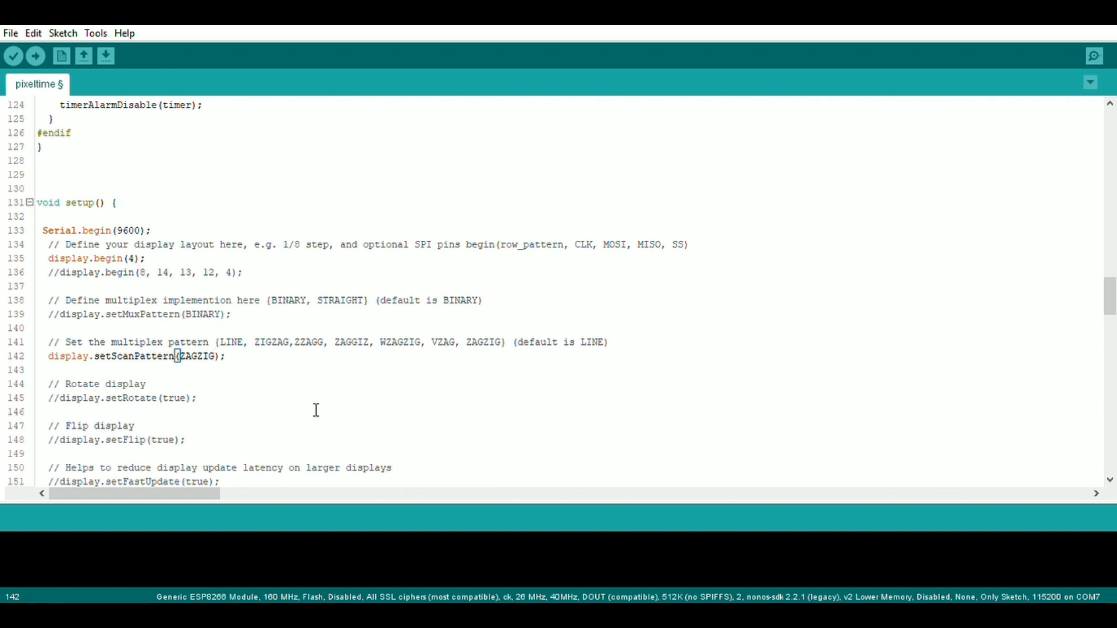
{"action": "scroll", "scroll_direction": "down", "scroll_amount": 3}
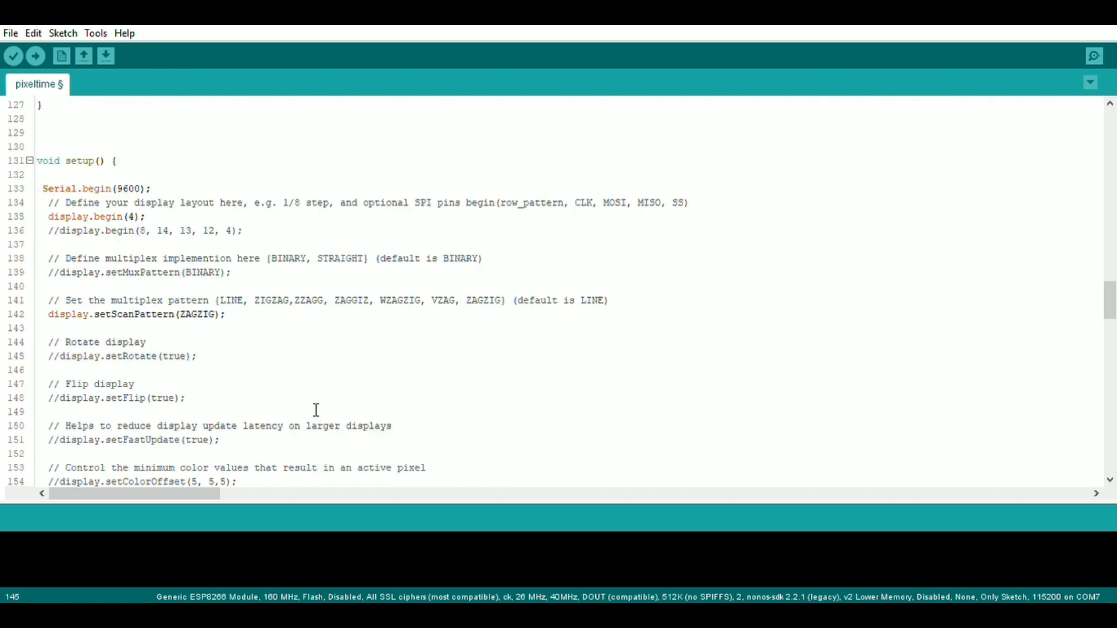
{"action": "scroll", "scroll_direction": "down", "scroll_amount": 3}
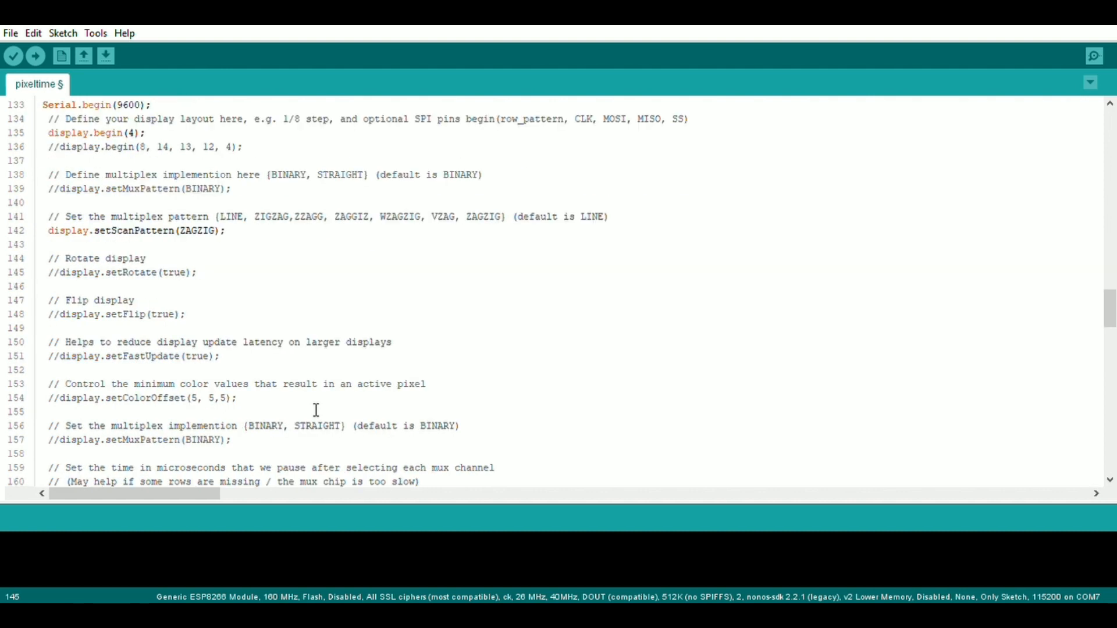
{"action": "scroll", "scroll_direction": "down", "scroll_amount": 3}
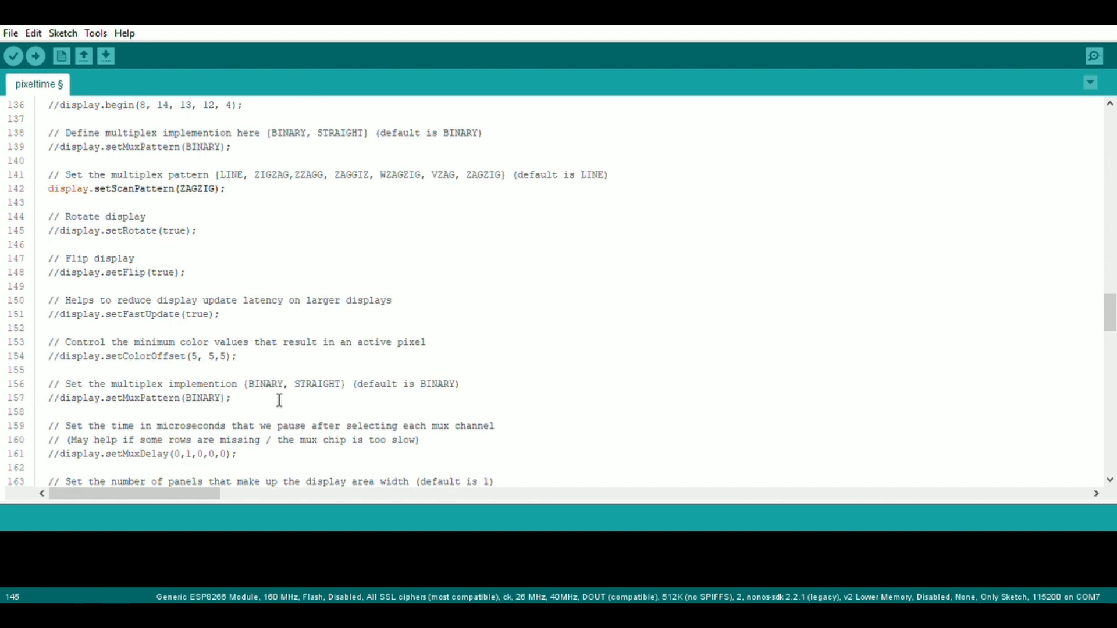
{"action": "scroll", "scroll_direction": "down", "scroll_amount": 3}
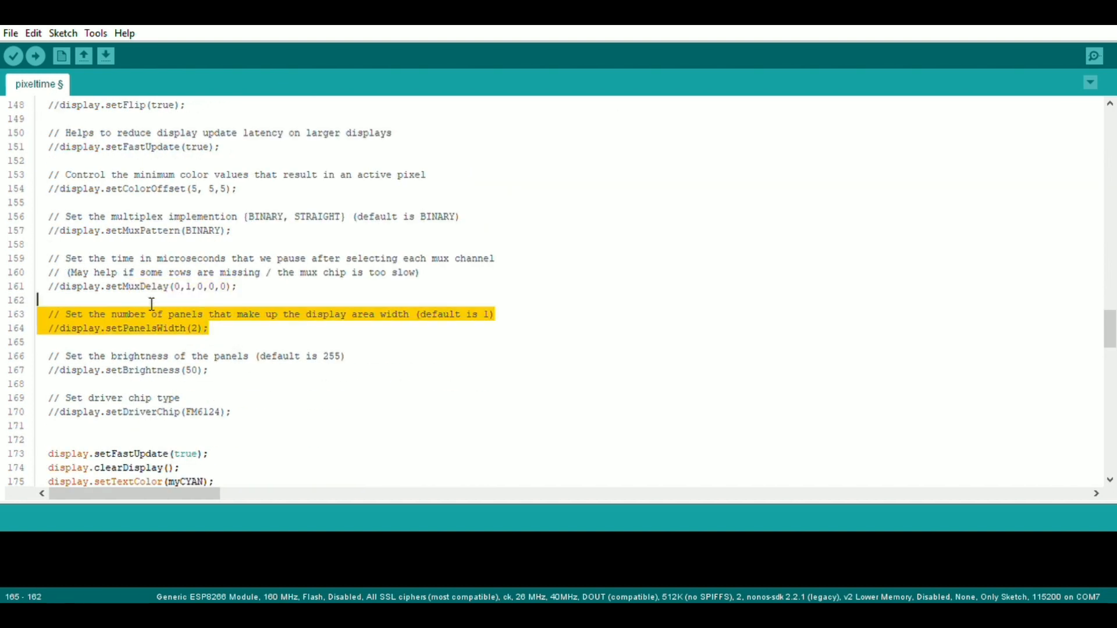
{"action": "left_click", "coordinate": [246, 383]}
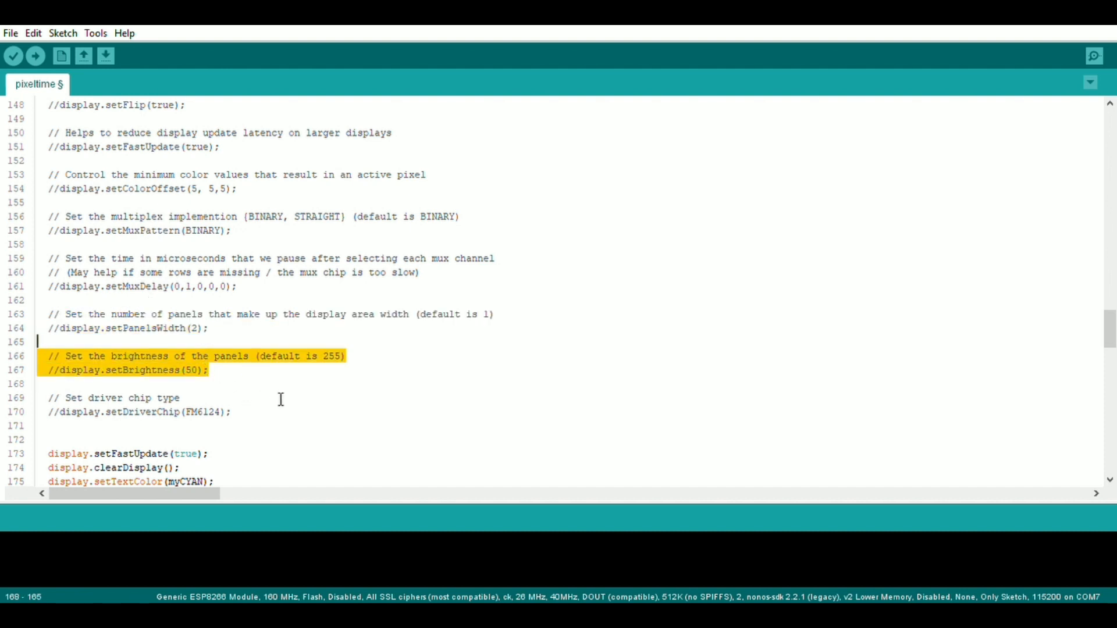
{"action": "scroll", "scroll_direction": "down", "scroll_amount": 3}
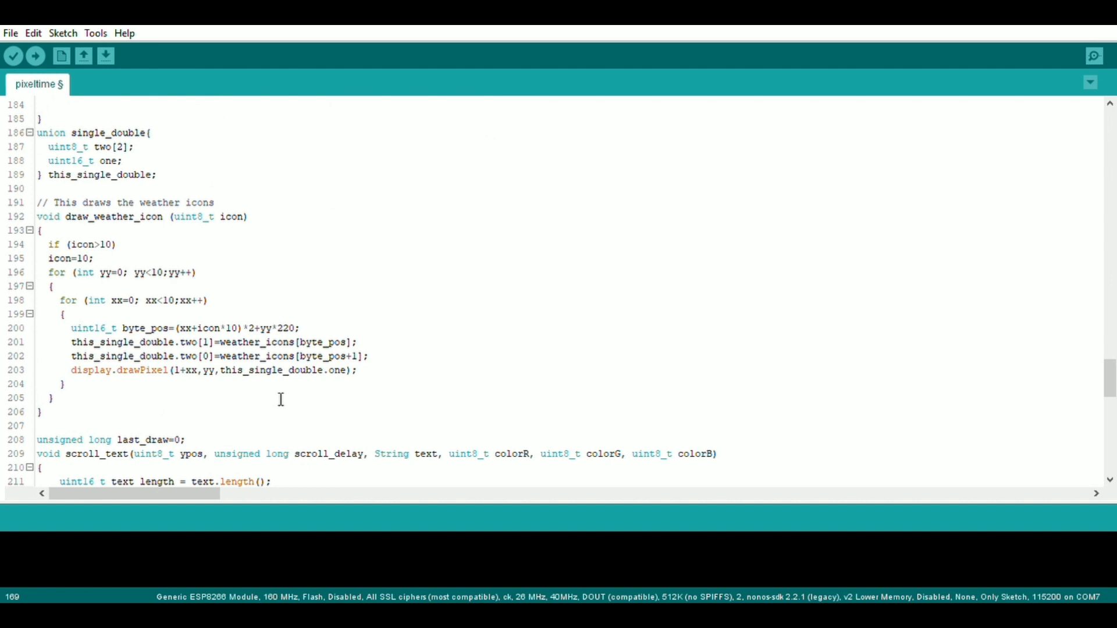
{"action": "scroll", "scroll_direction": "down", "scroll_amount": 3}
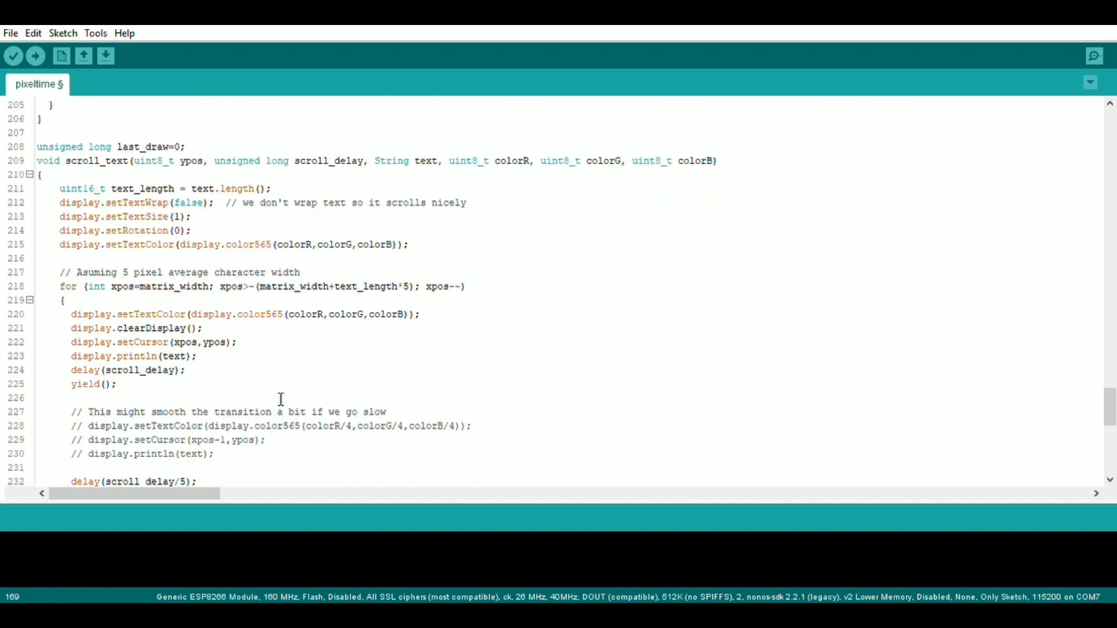
{"action": "scroll", "scroll_direction": "down", "scroll_amount": 3}
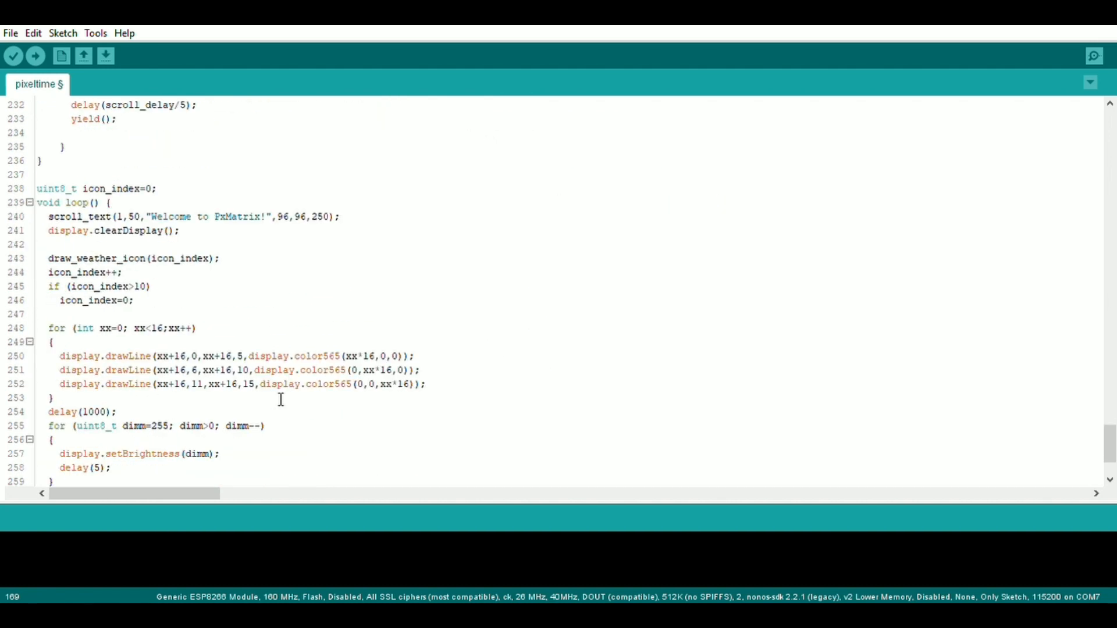